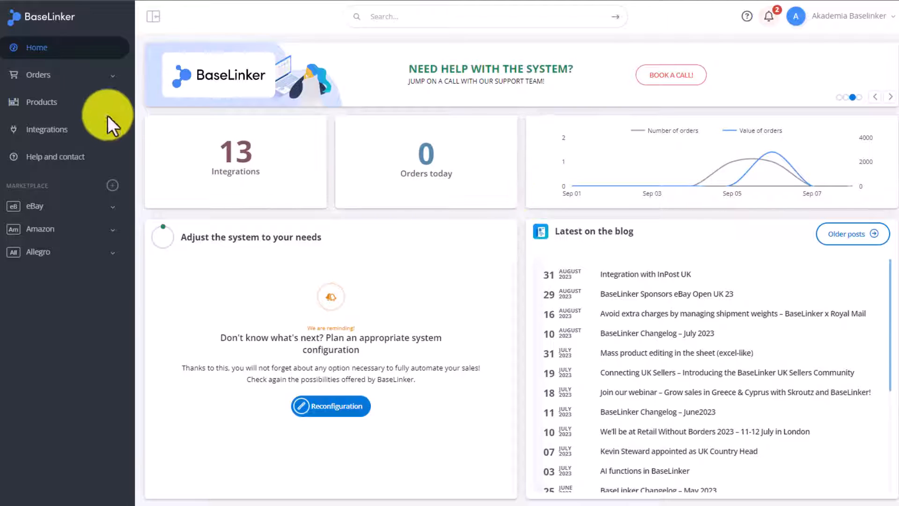
- Expand Products in the sidebar and go to the Import/Export page
{"action": "left_click", "coordinate": [41, 102]}
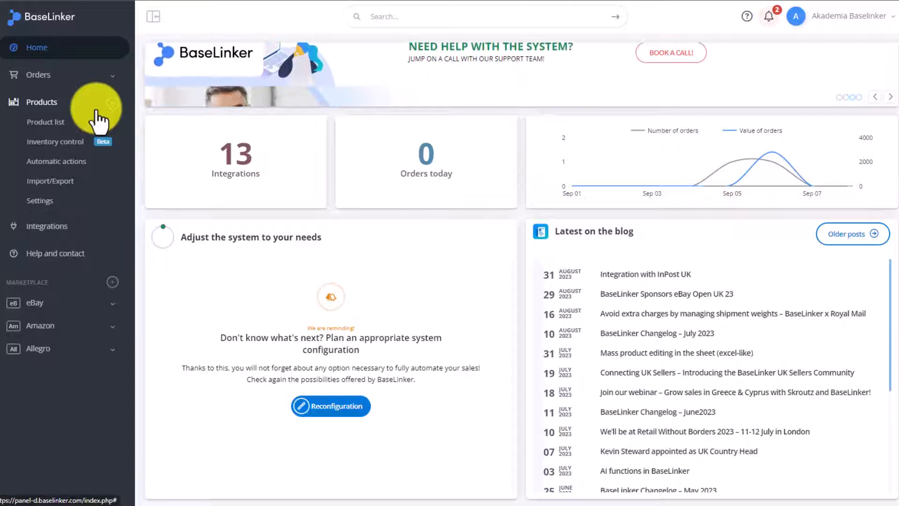
{"action": "left_click", "coordinate": [50, 181]}
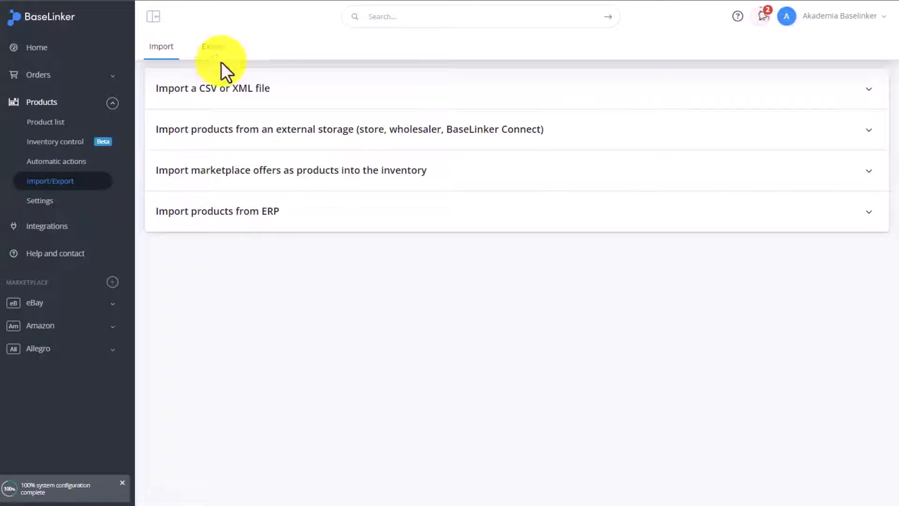
- On the Export tab, request duplication of the BL - Products - default CSV template
{"action": "left_click", "coordinate": [213, 47]}
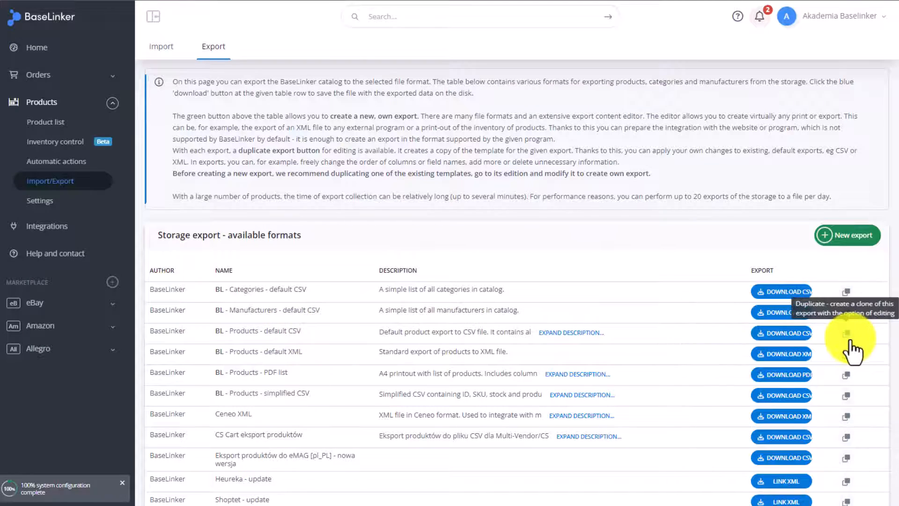
{"action": "left_click", "coordinate": [845, 333]}
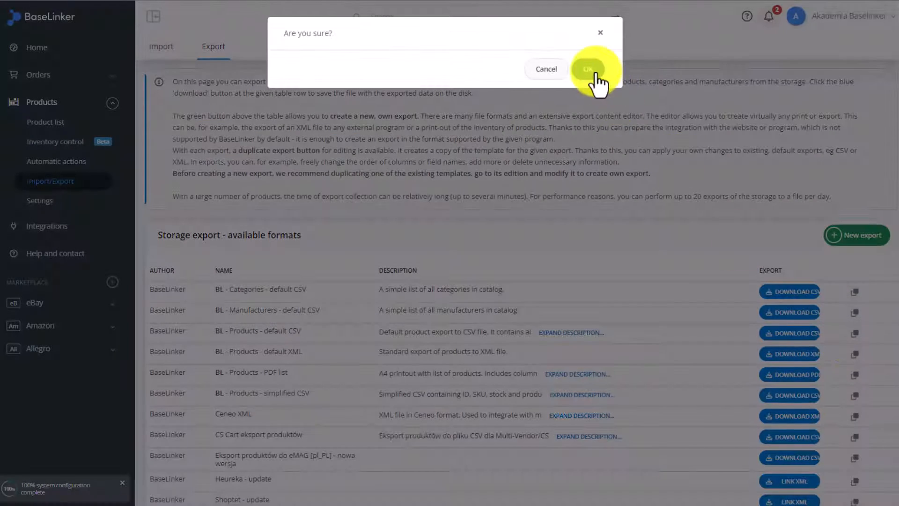
- Confirm the duplicate to create 'BL - Products - default CSV (copy)' and review its form
{"action": "left_click", "coordinate": [589, 69]}
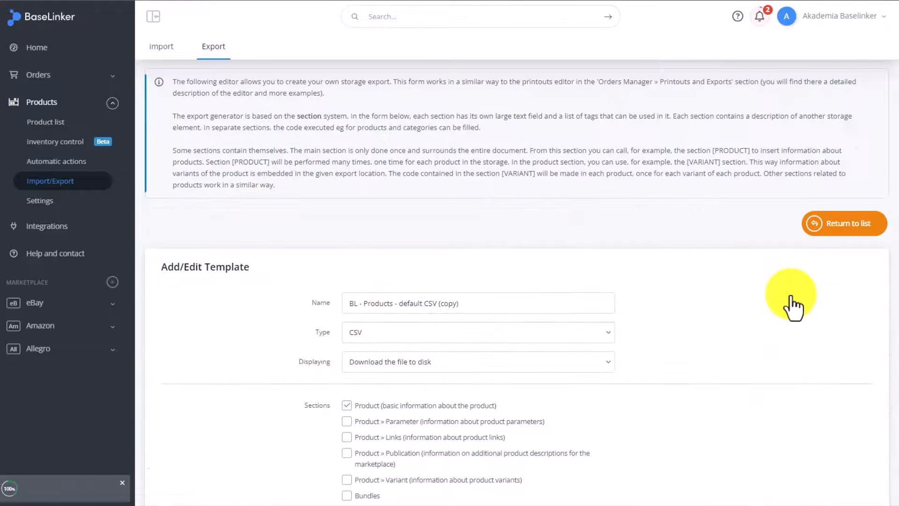
{"action": "mouse_move", "coordinate": [240, 301]}
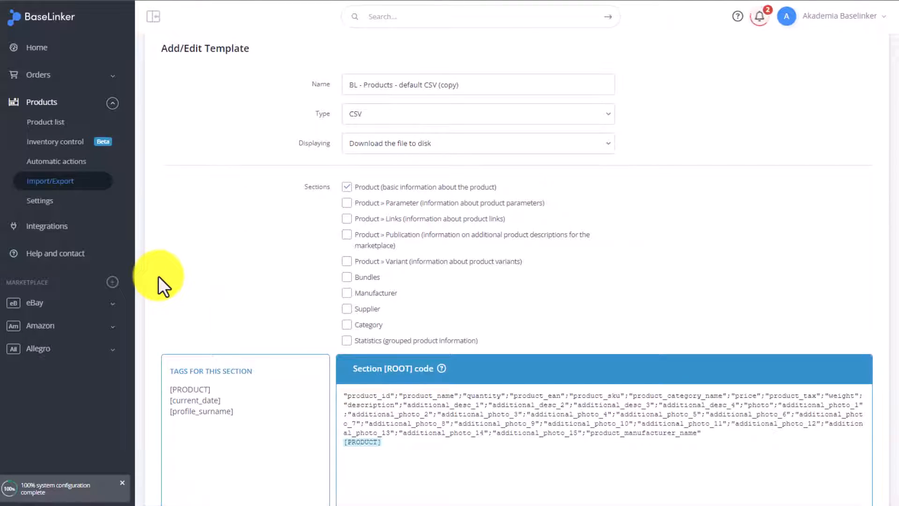
{"action": "mouse_move", "coordinate": [175, 266]}
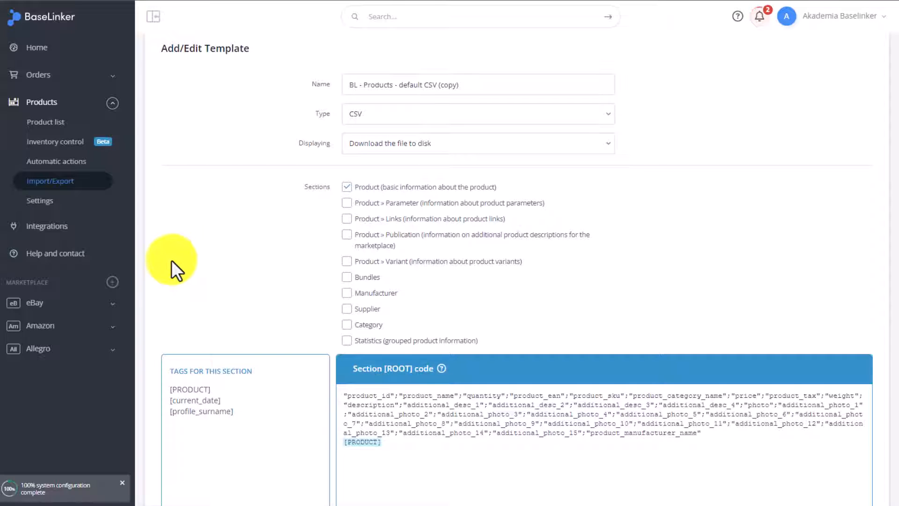
{"action": "scroll", "scroll_direction": "down", "scroll_amount": 3}
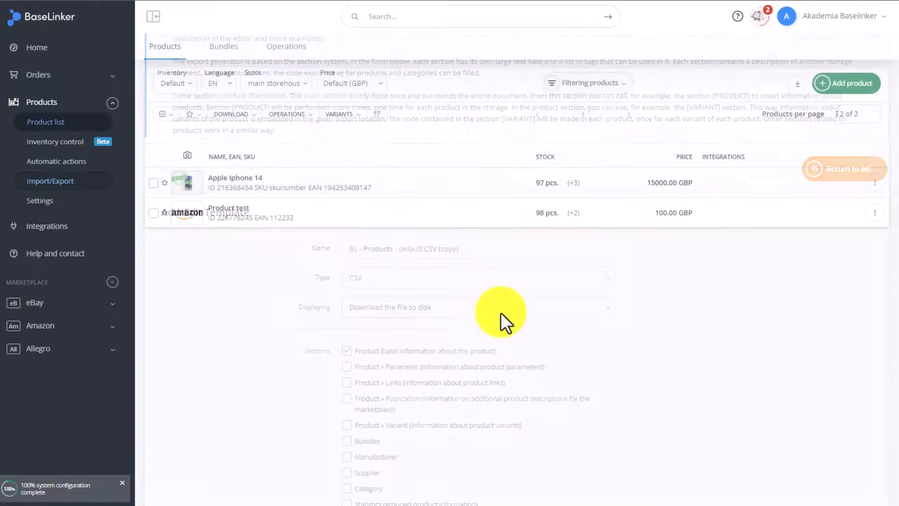
- Select Apple Iphone 14 in the product list and choose Create products in the online store
{"action": "left_click", "coordinate": [843, 169]}
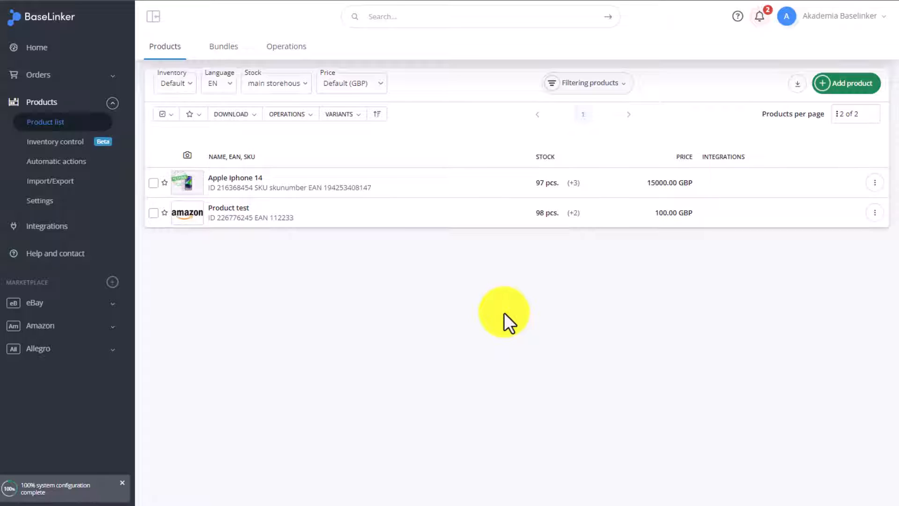
{"action": "mouse_move", "coordinate": [468, 306]}
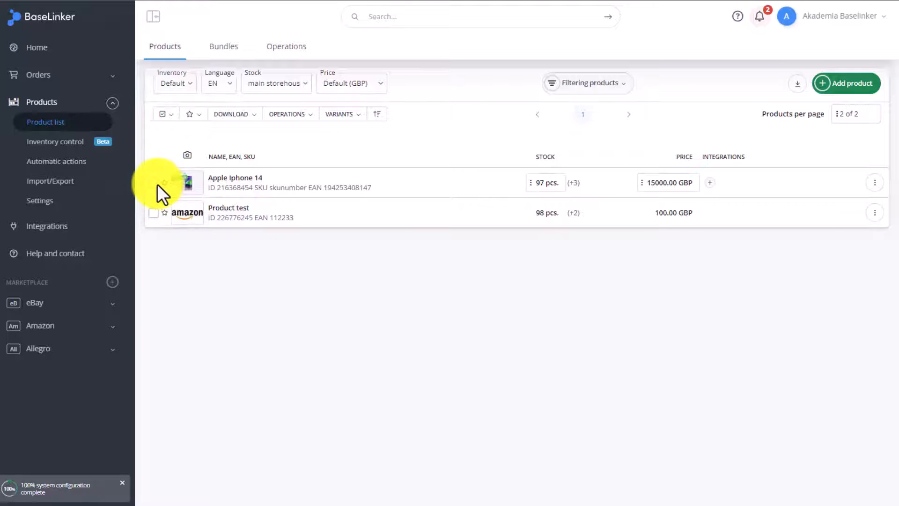
{"action": "left_click", "coordinate": [153, 182]}
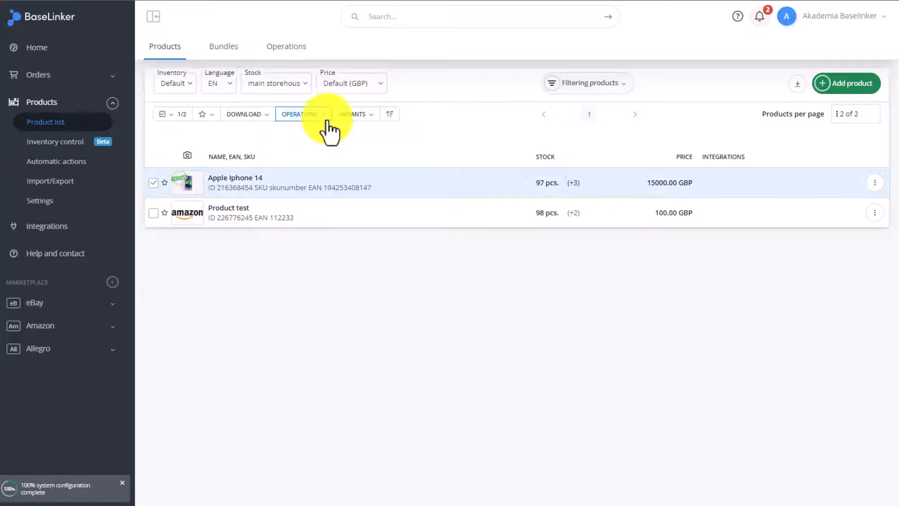
{"action": "left_click", "coordinate": [299, 113]}
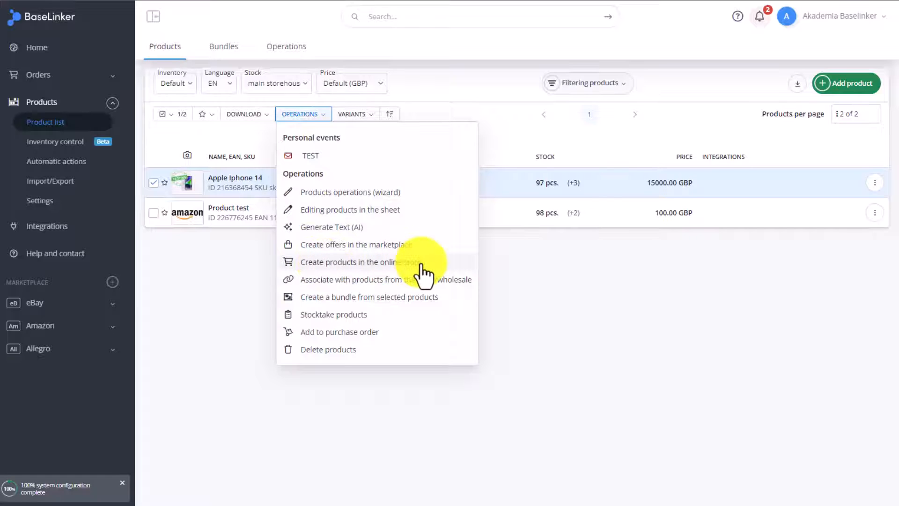
{"action": "left_click", "coordinate": [351, 262]}
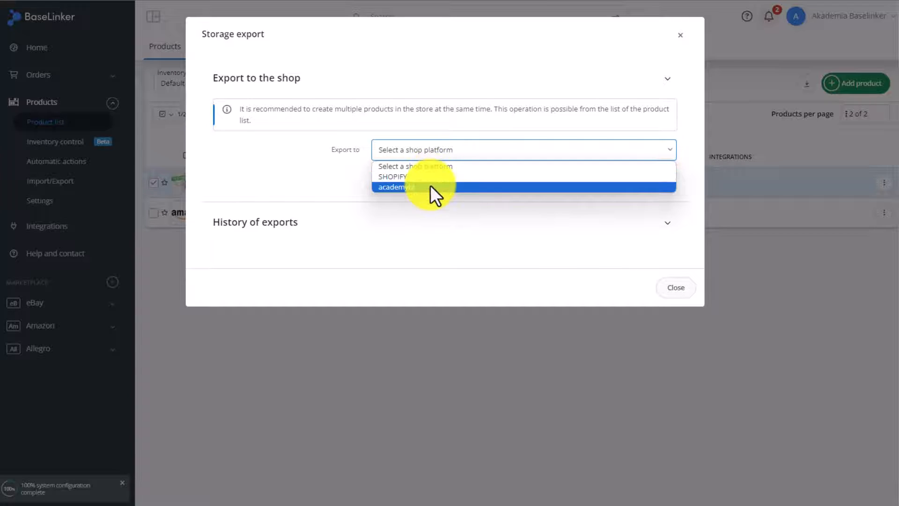
- Set the export target to SHOPIFY with English names and descriptions
{"action": "left_click", "coordinate": [393, 176]}
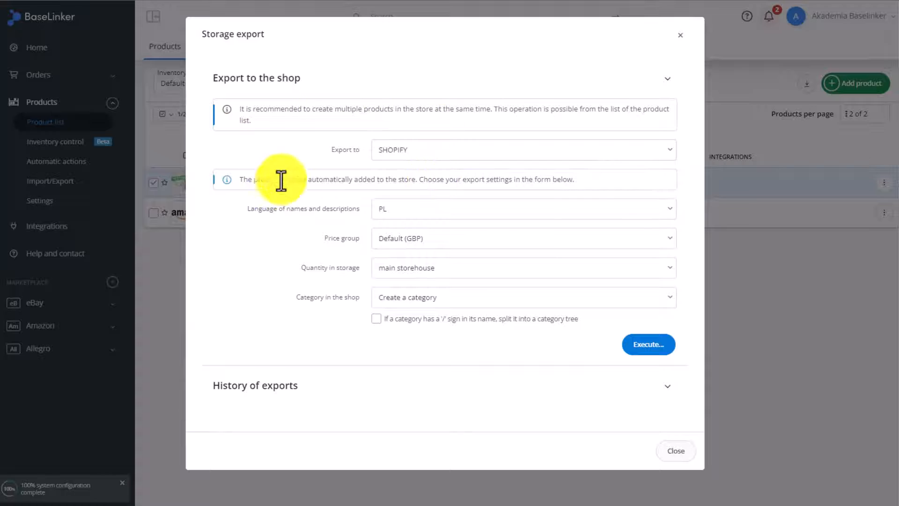
{"action": "left_click", "coordinate": [522, 208]}
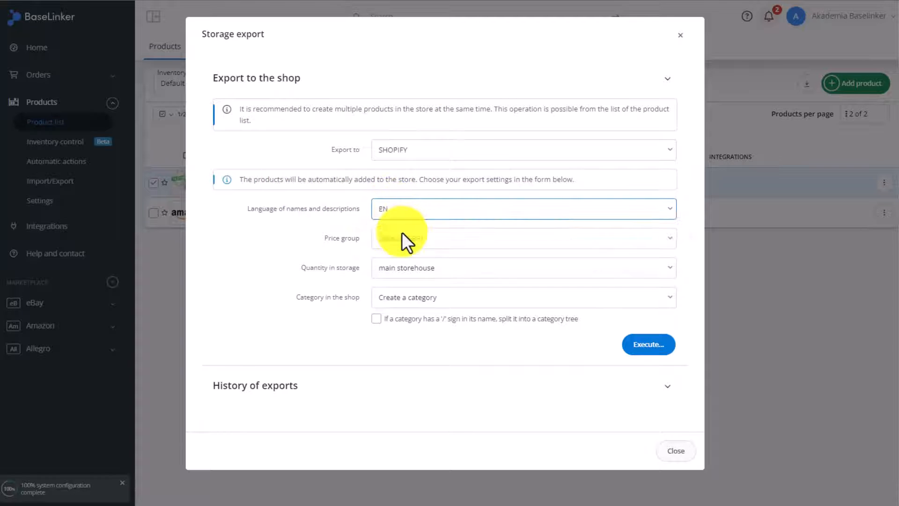
{"action": "left_click", "coordinate": [523, 238]}
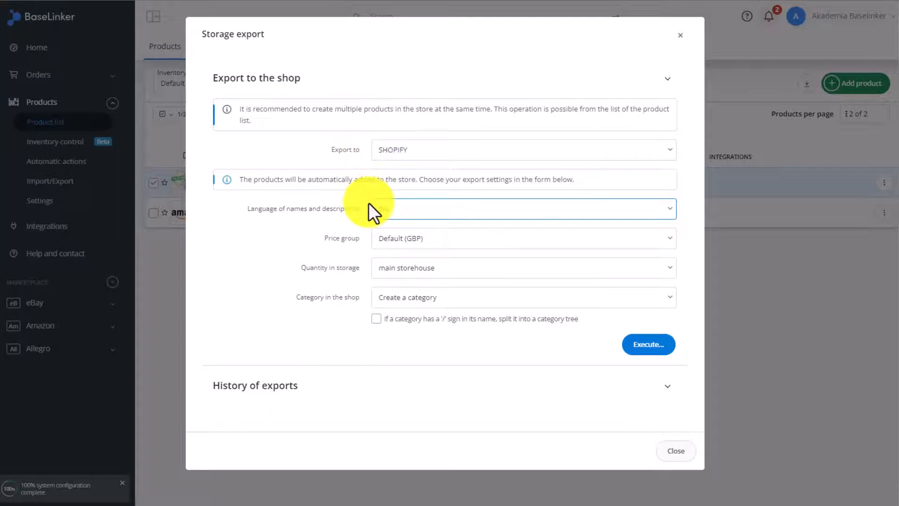
{"action": "left_click", "coordinate": [522, 207]}
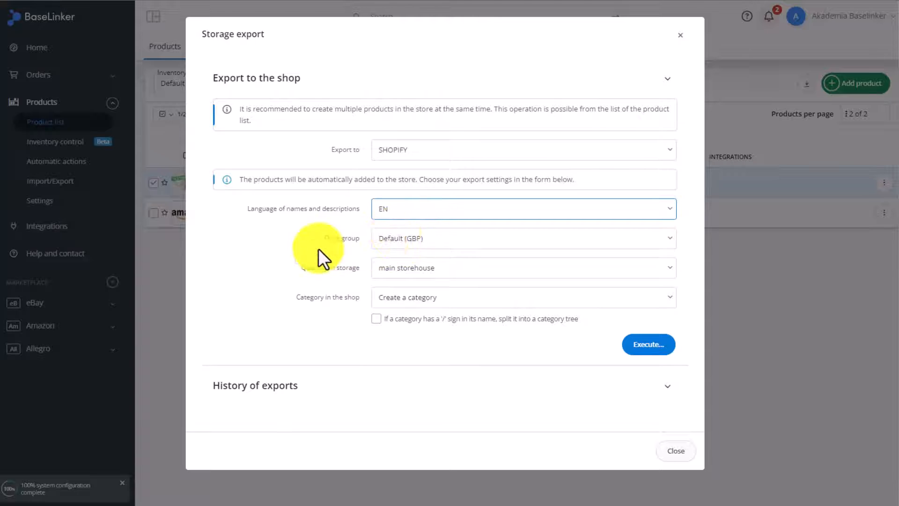
{"action": "mouse_move", "coordinate": [325, 272]}
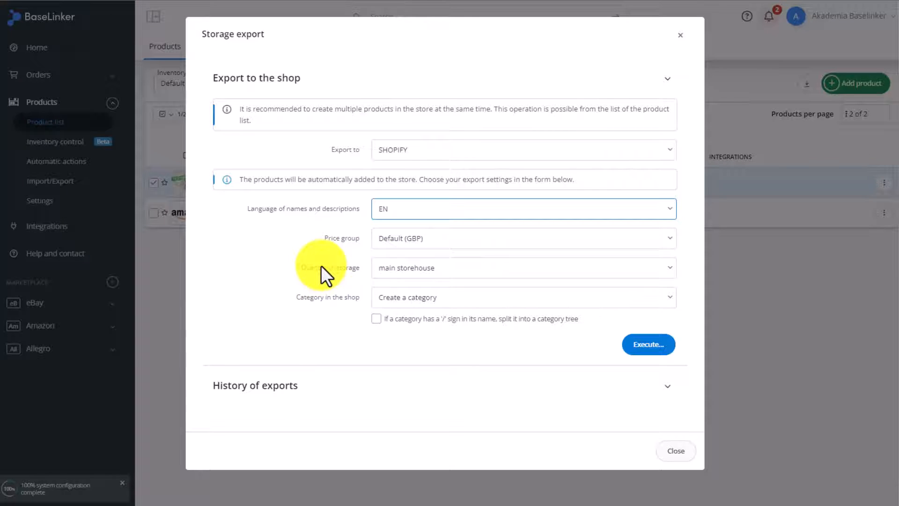
- Keep creating a new shop category and execute the Shopify export
{"action": "left_click", "coordinate": [522, 297]}
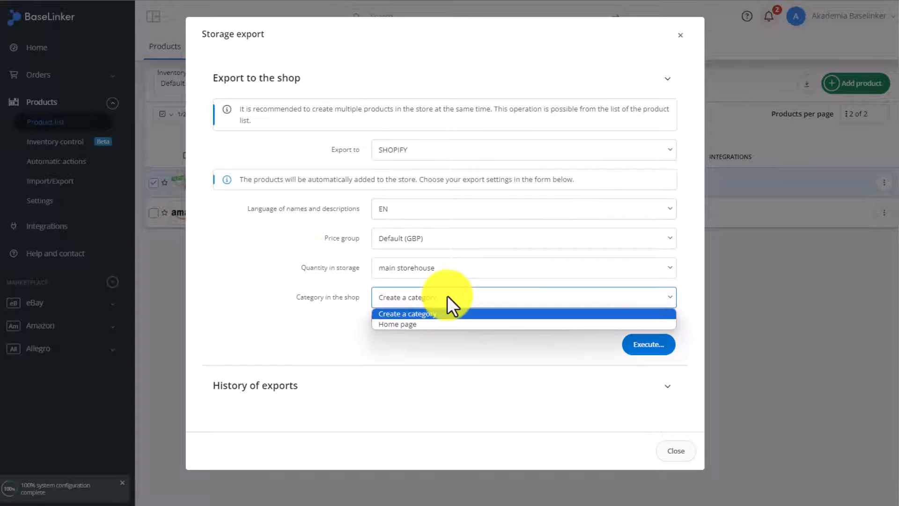
{"action": "left_click", "coordinate": [407, 314]}
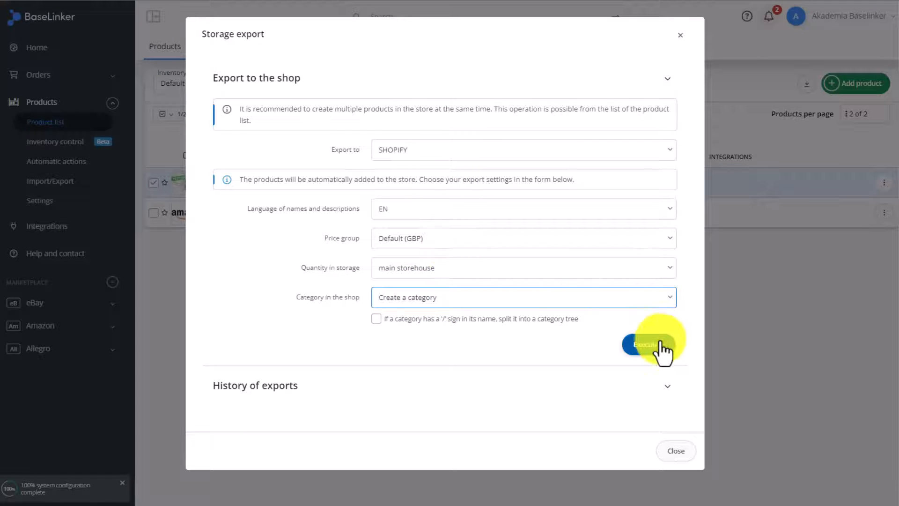
{"action": "left_click", "coordinate": [648, 344]}
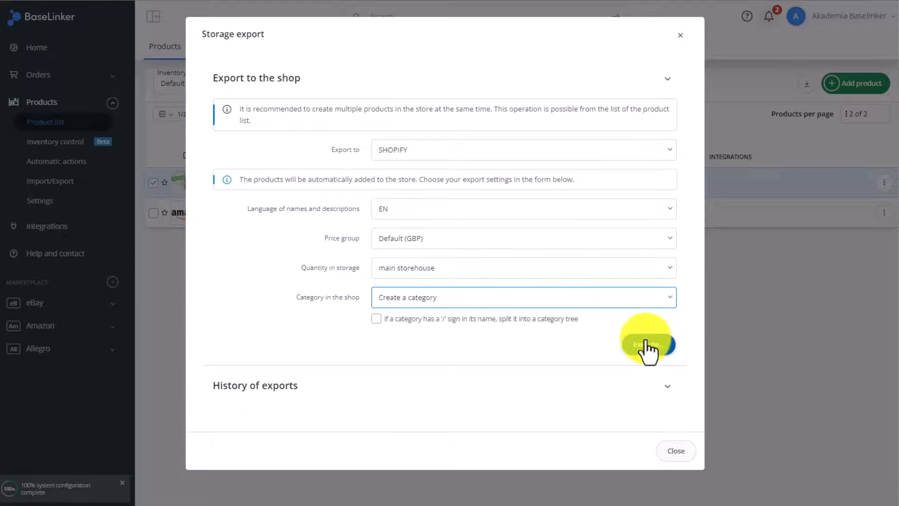
{"action": "left_click", "coordinate": [648, 345]}
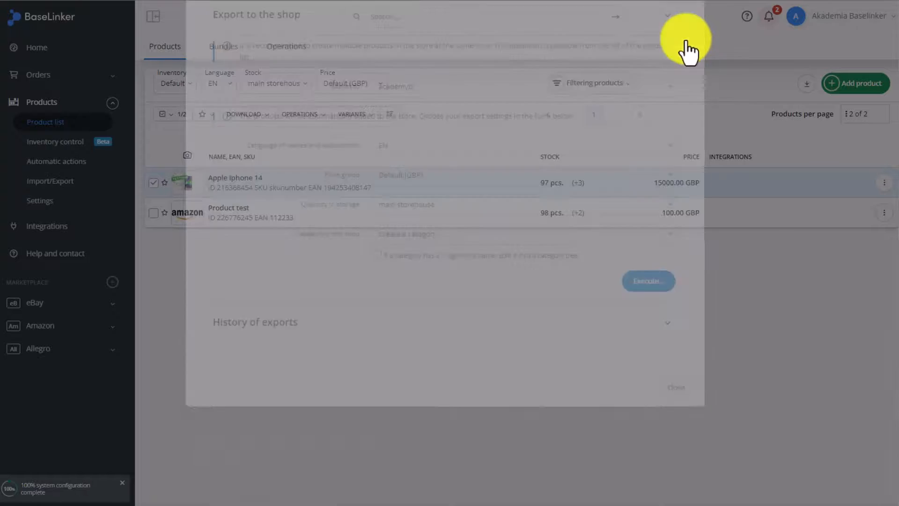
{"action": "left_click", "coordinate": [685, 43]}
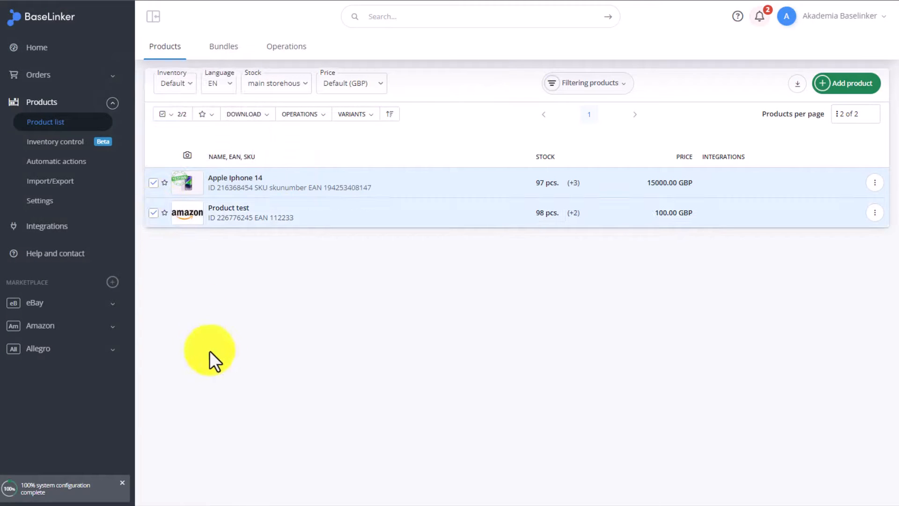
{"action": "mouse_move", "coordinate": [217, 360]}
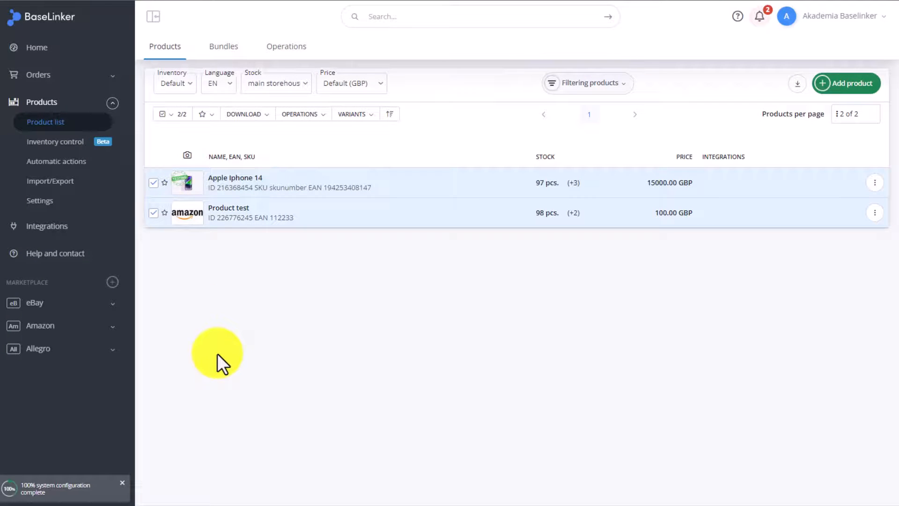
{"action": "left_click", "coordinate": [300, 113]}
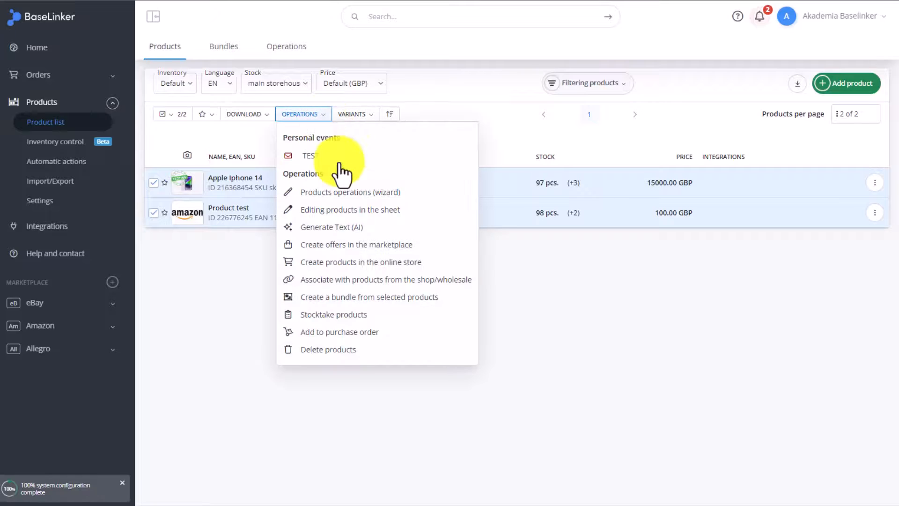
{"action": "mouse_move", "coordinate": [404, 270]}
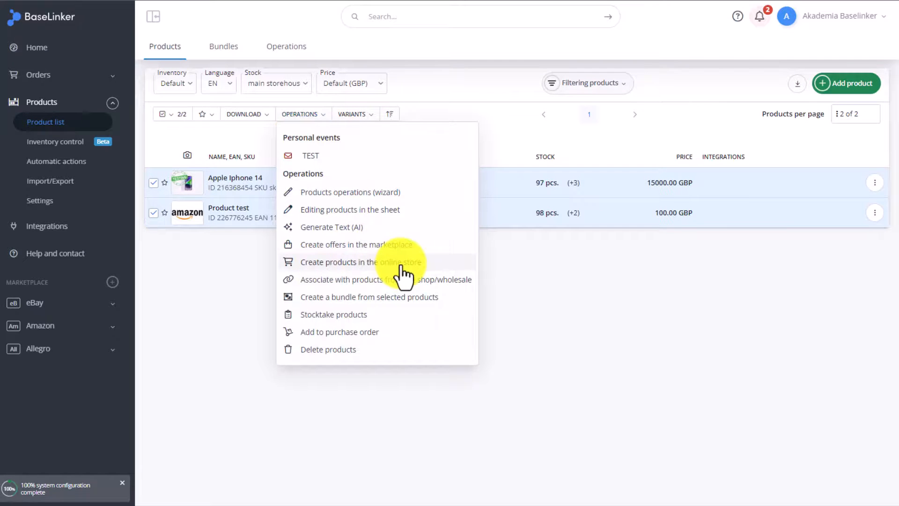
{"action": "left_click", "coordinate": [360, 261]}
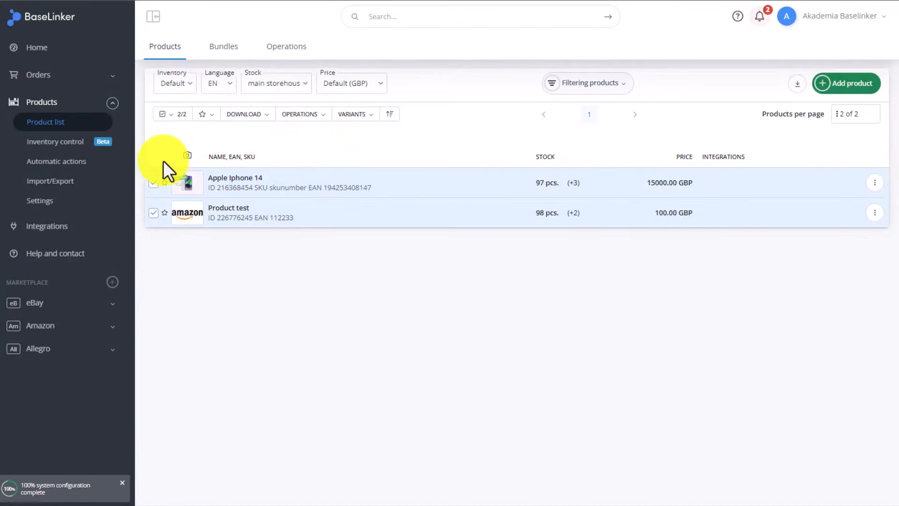
{"action": "left_click", "coordinate": [50, 180]}
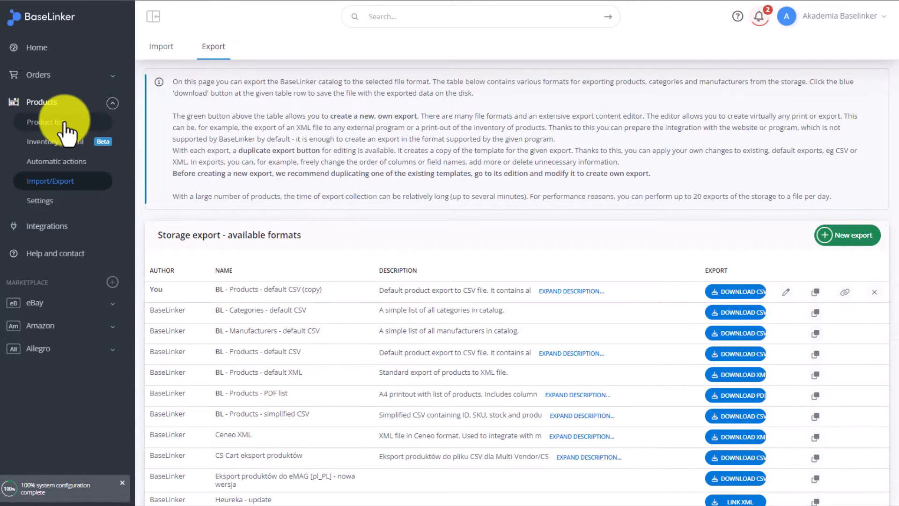
{"action": "left_click", "coordinate": [46, 122]}
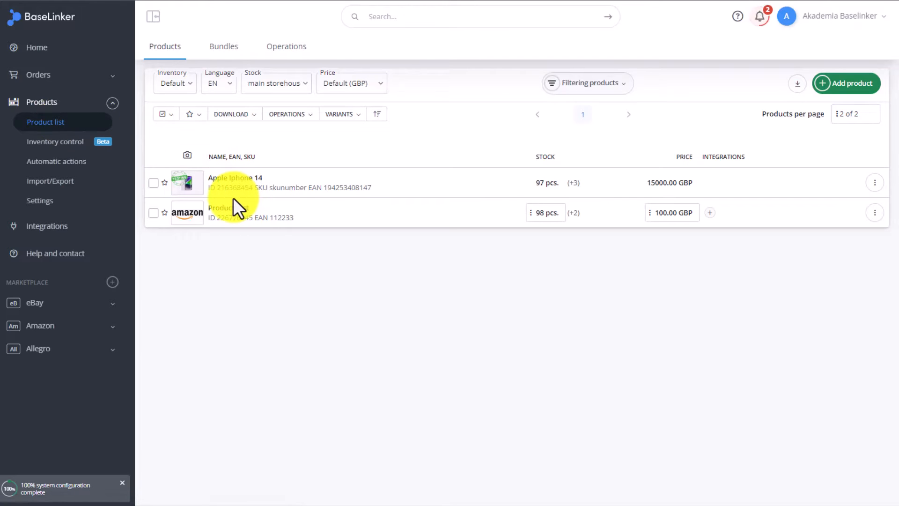